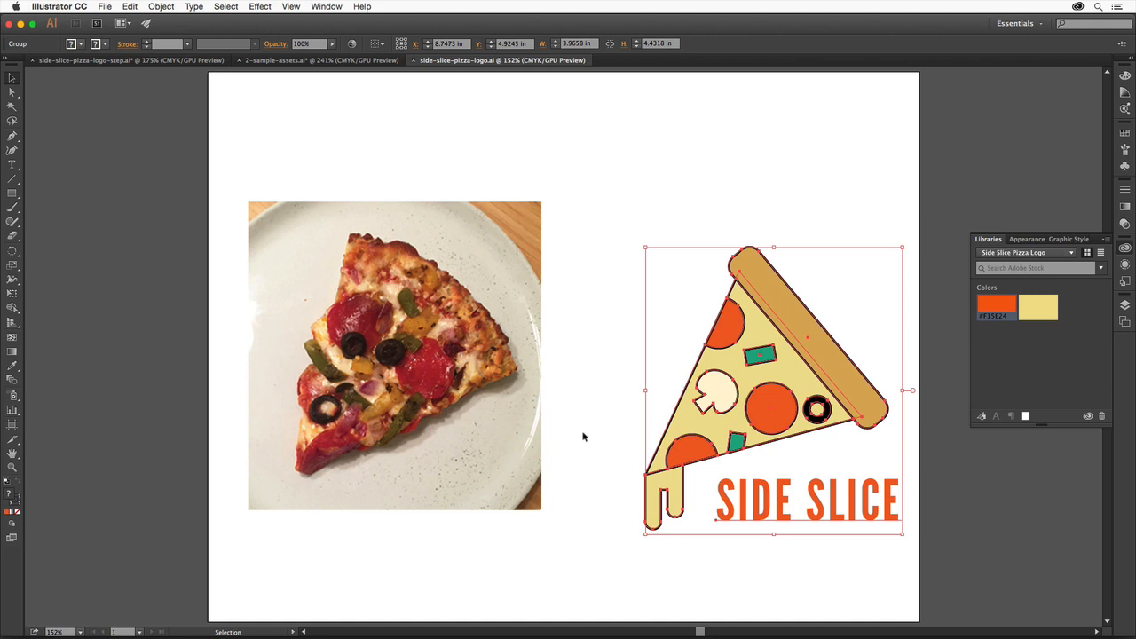
{"action": "mouse_move", "coordinate": [477, 98]}
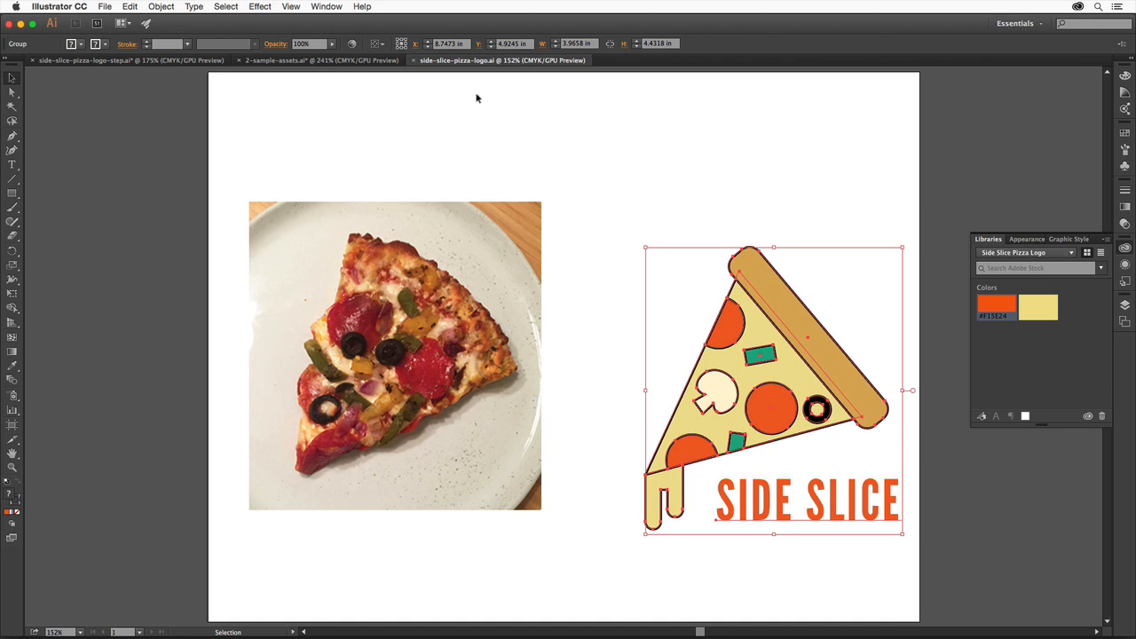
{"action": "mouse_move", "coordinate": [477, 83]}
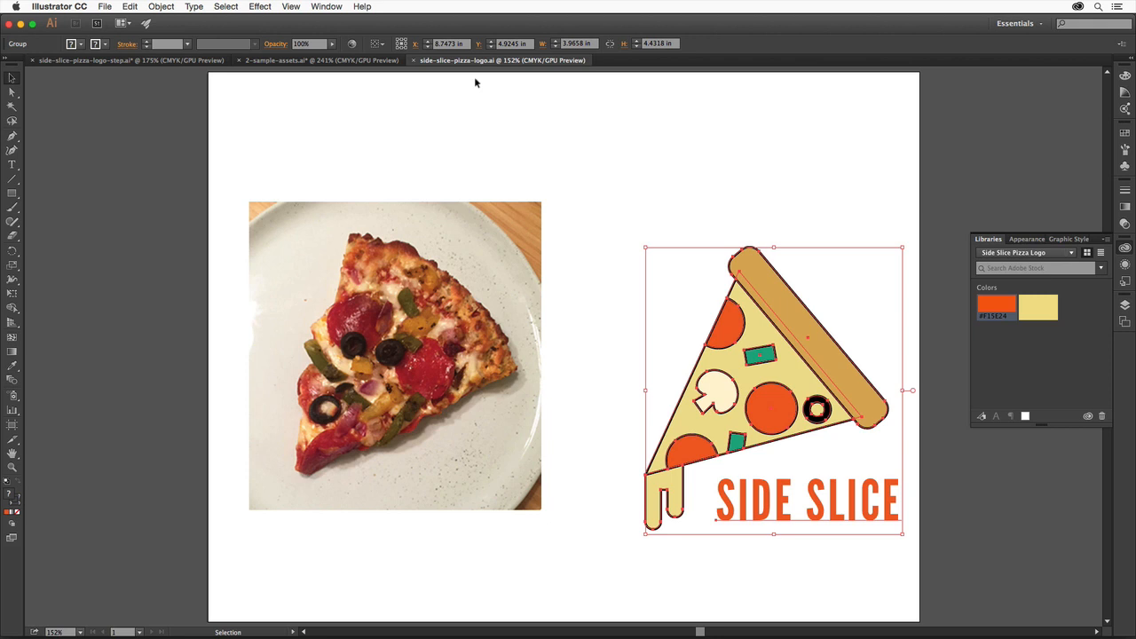
{"action": "mouse_move", "coordinate": [693, 223]}
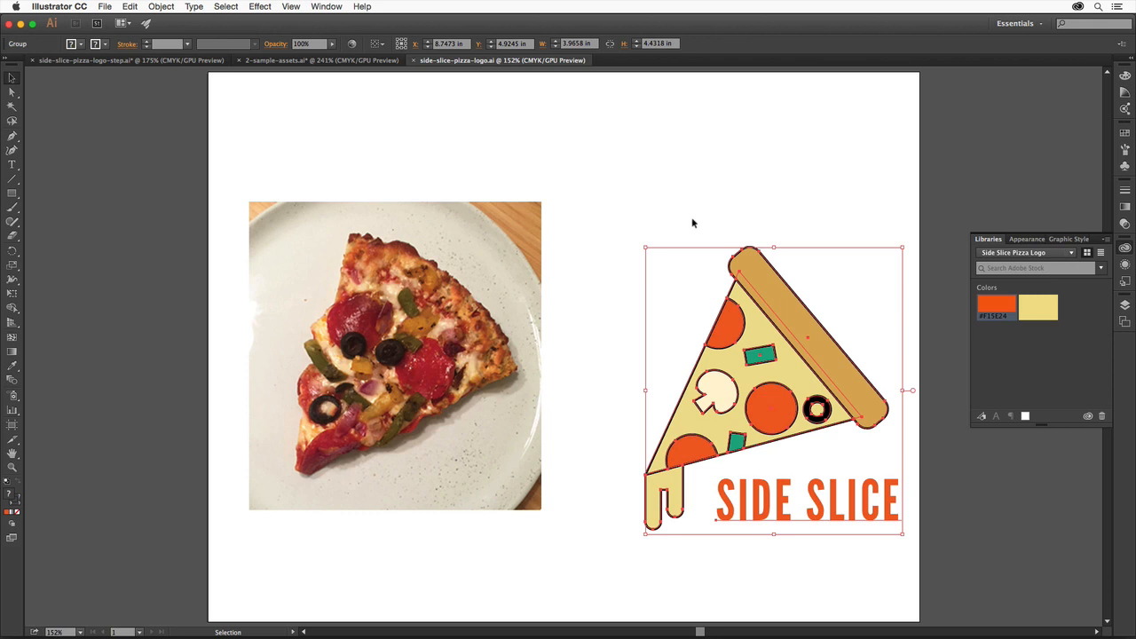
{"action": "mouse_move", "coordinate": [946, 293]}
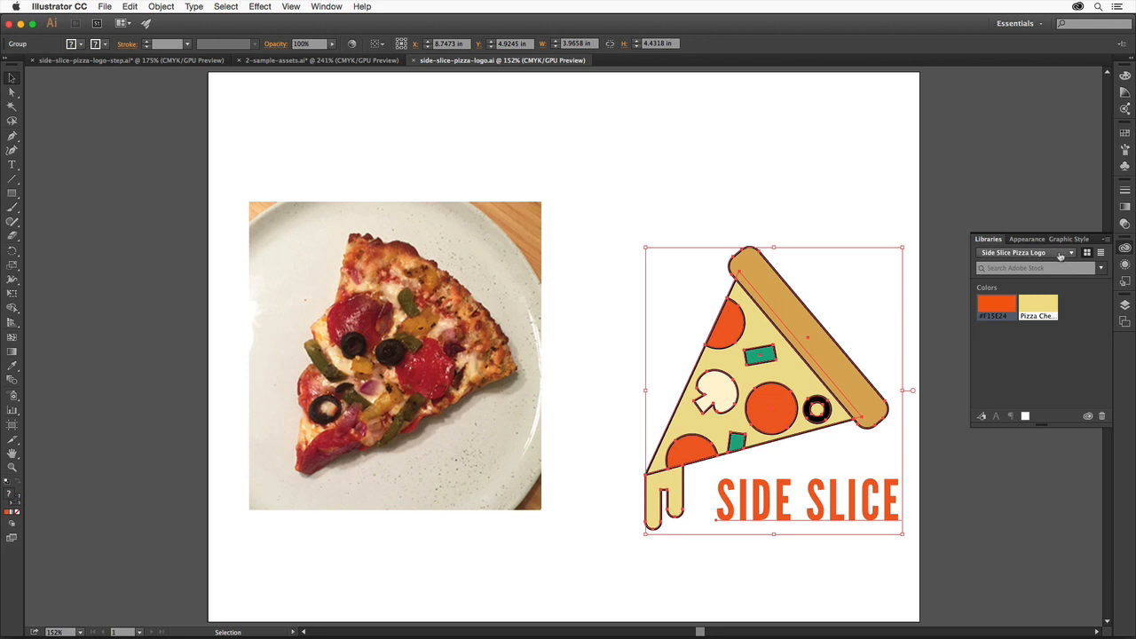
{"action": "mouse_move", "coordinate": [1073, 334]}
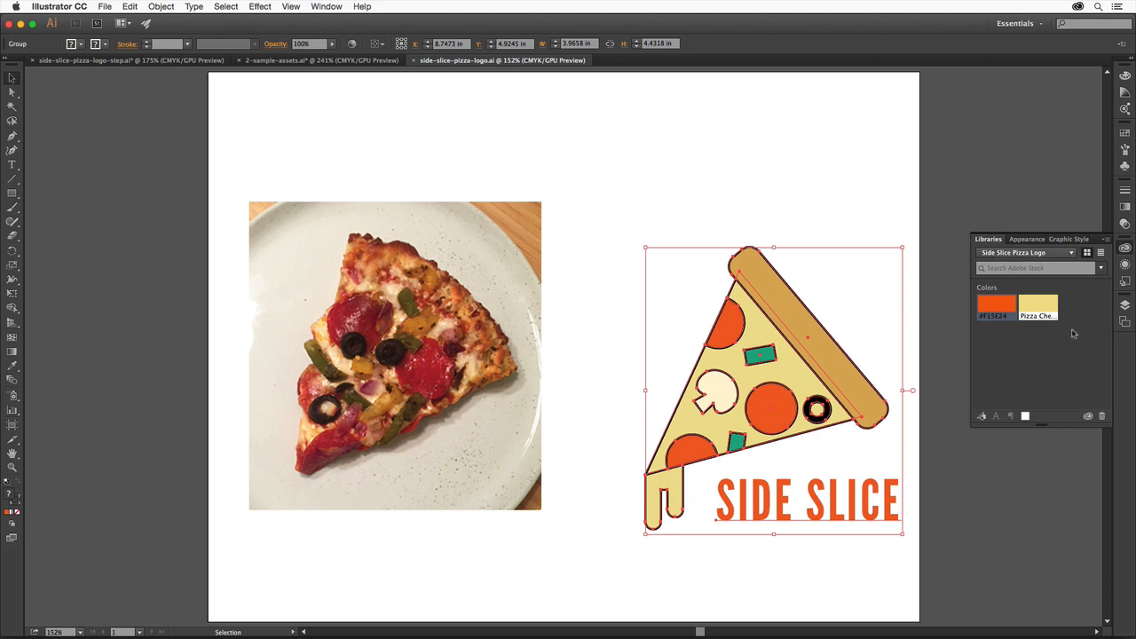
{"action": "mouse_move", "coordinate": [1064, 363]}
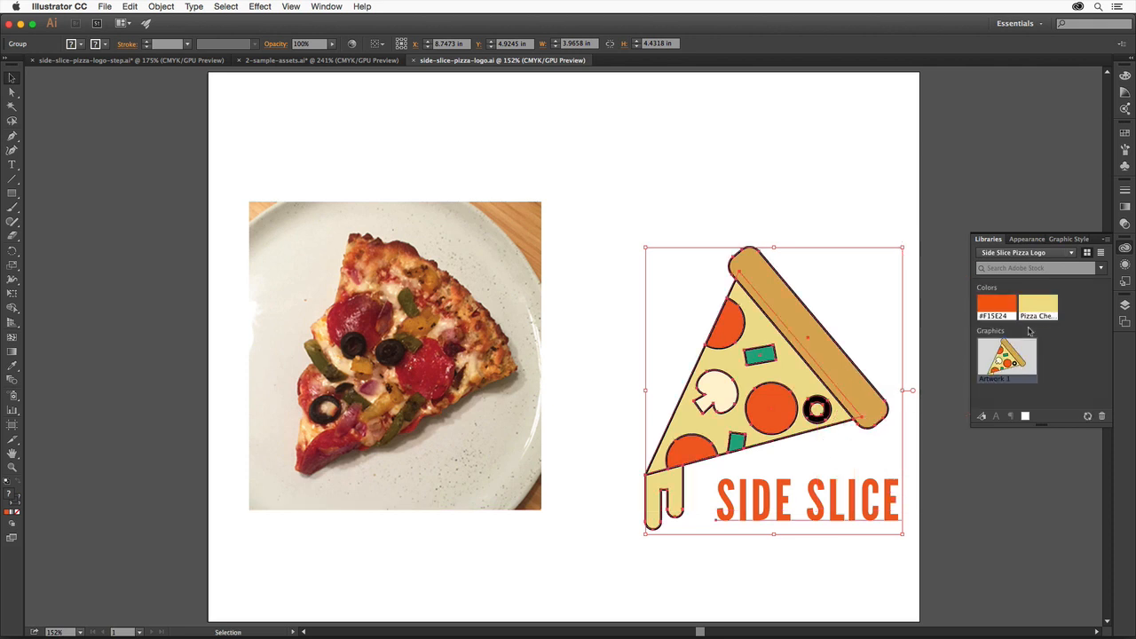
{"action": "mouse_move", "coordinate": [1006, 360]}
{"action": "type", "text": "Side Slice Logo"}
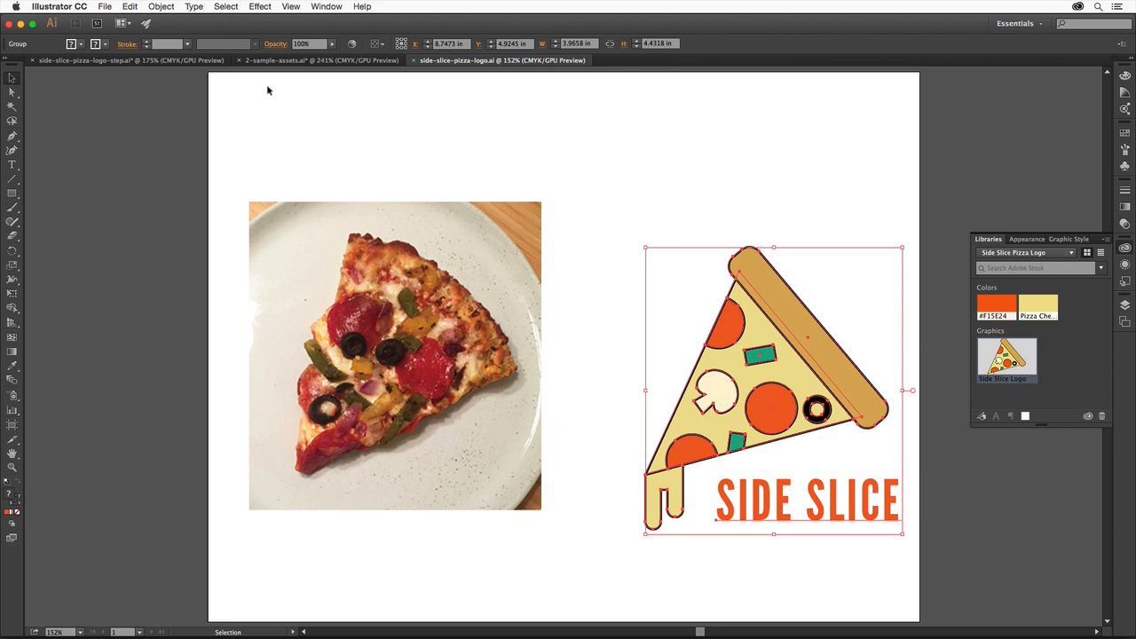
Create a new Letter-size document named Pizza Logo using the Print profile
{"action": "left_click", "coordinate": [104, 6]}
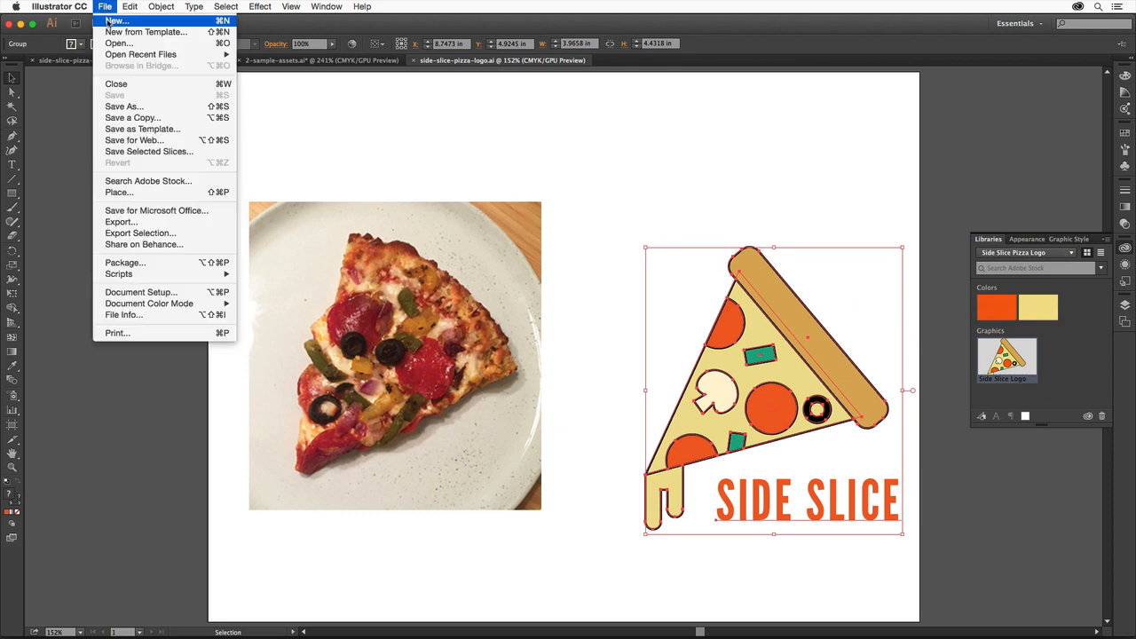
{"action": "left_click", "coordinate": [116, 21]}
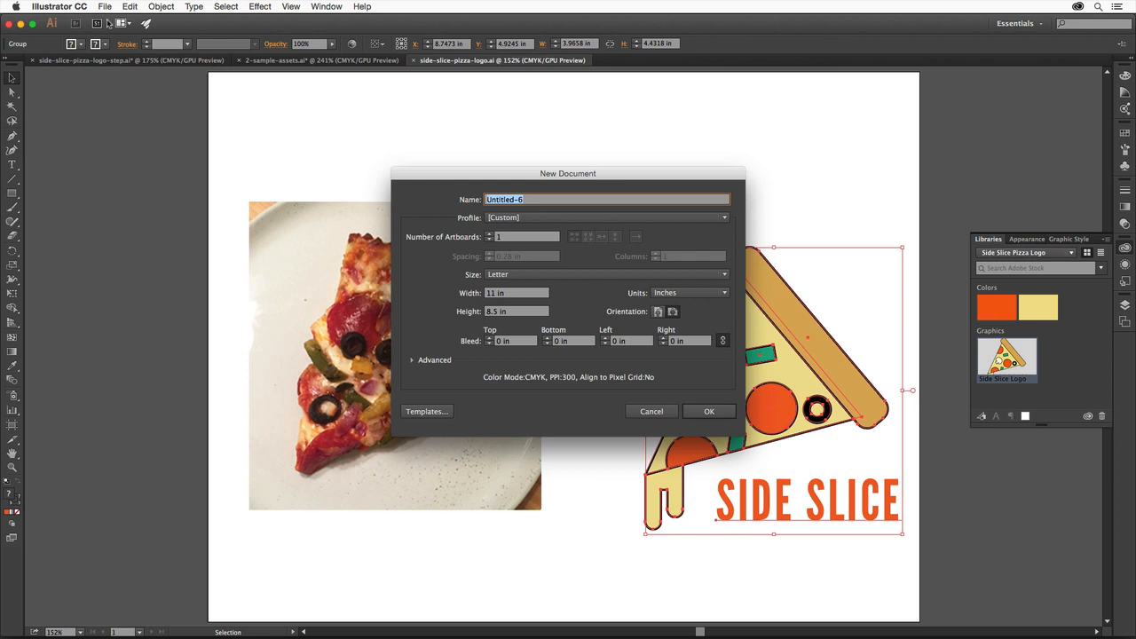
{"action": "type", "text": "Pizza Logo"}
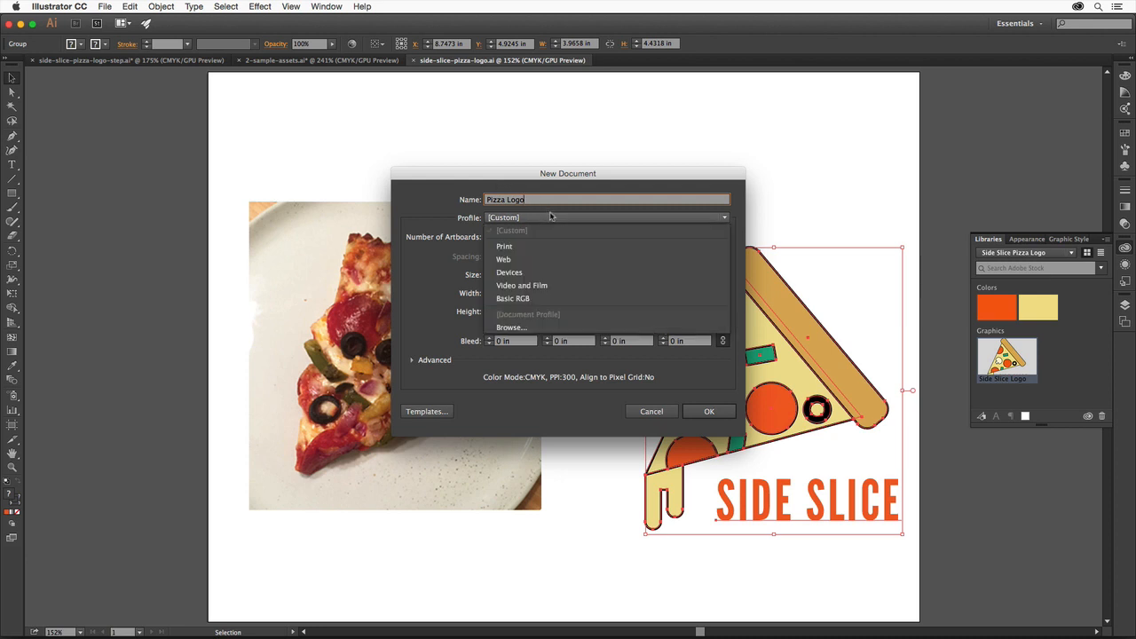
{"action": "left_click", "coordinate": [504, 245]}
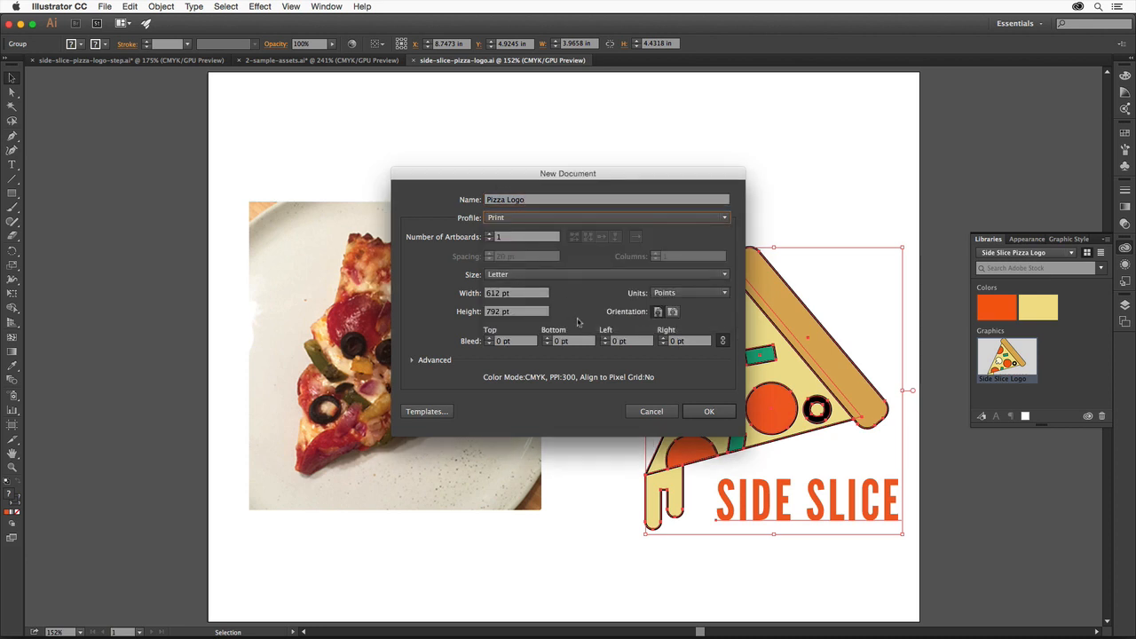
{"action": "left_click", "coordinate": [708, 411]}
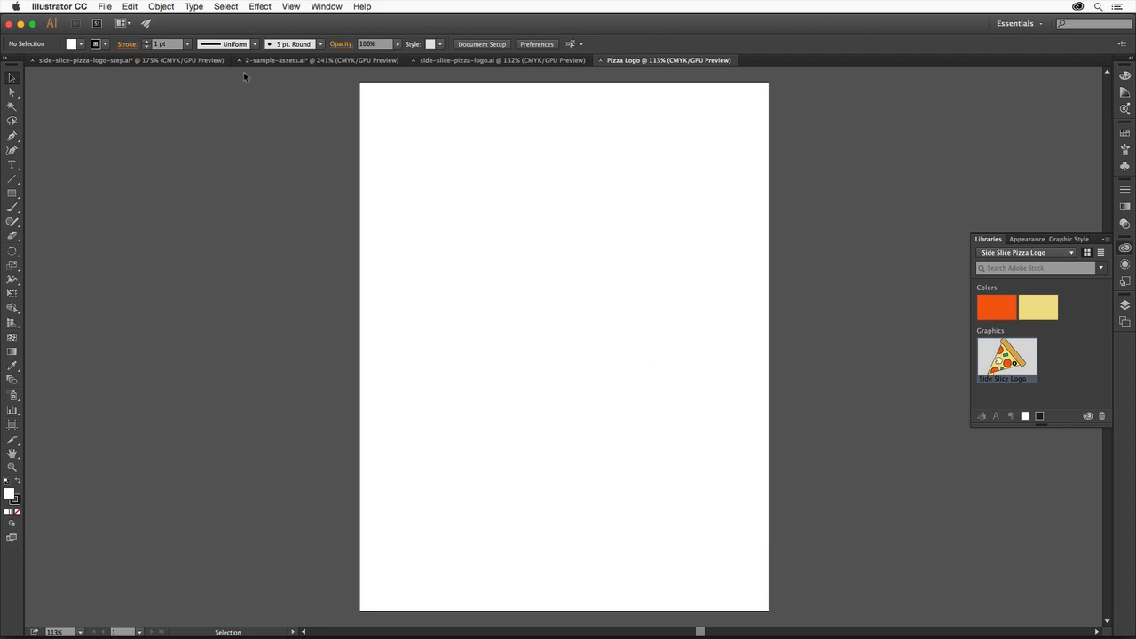
Save the blank document to the Desktop as Pizza Logo.ai with default Illustrator options
{"action": "left_click", "coordinate": [104, 6]}
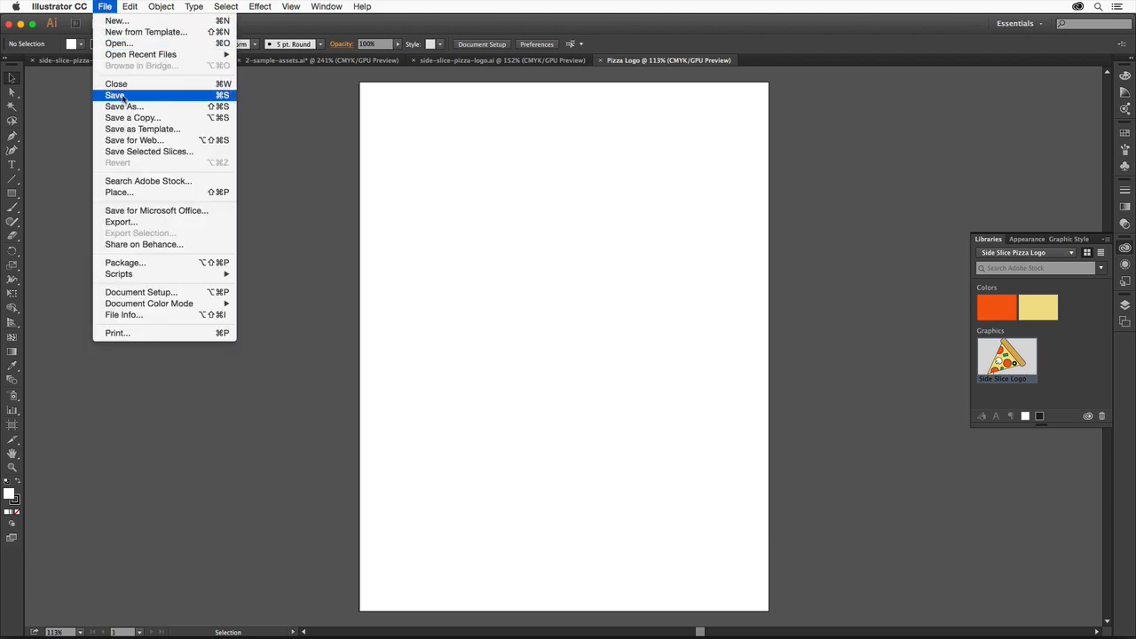
{"action": "left_click", "coordinate": [115, 95]}
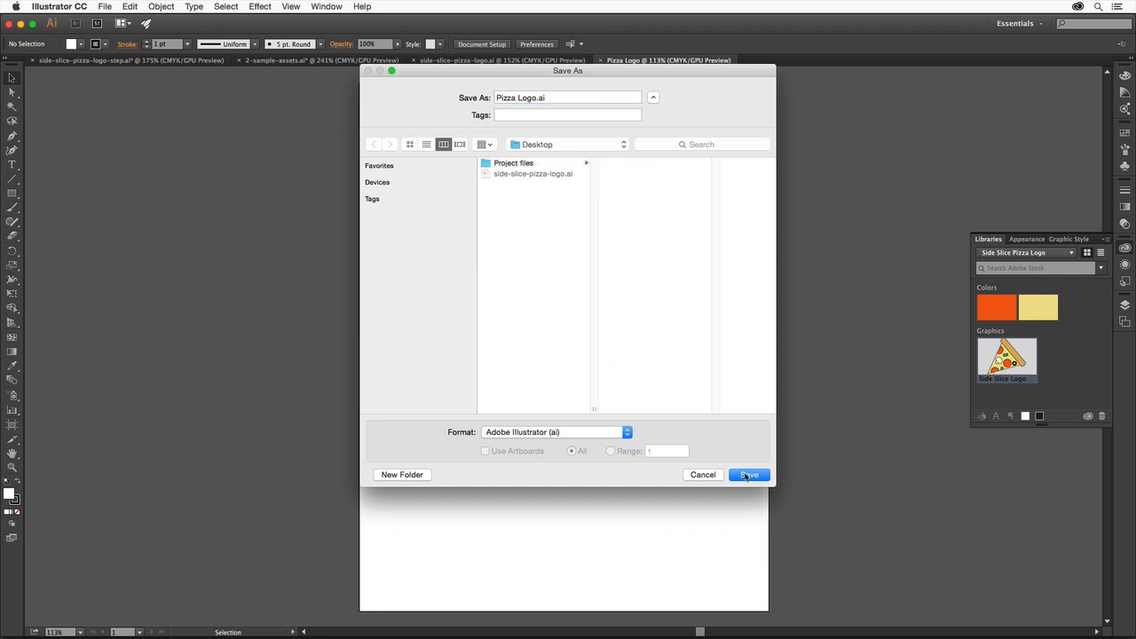
{"action": "left_click", "coordinate": [748, 474]}
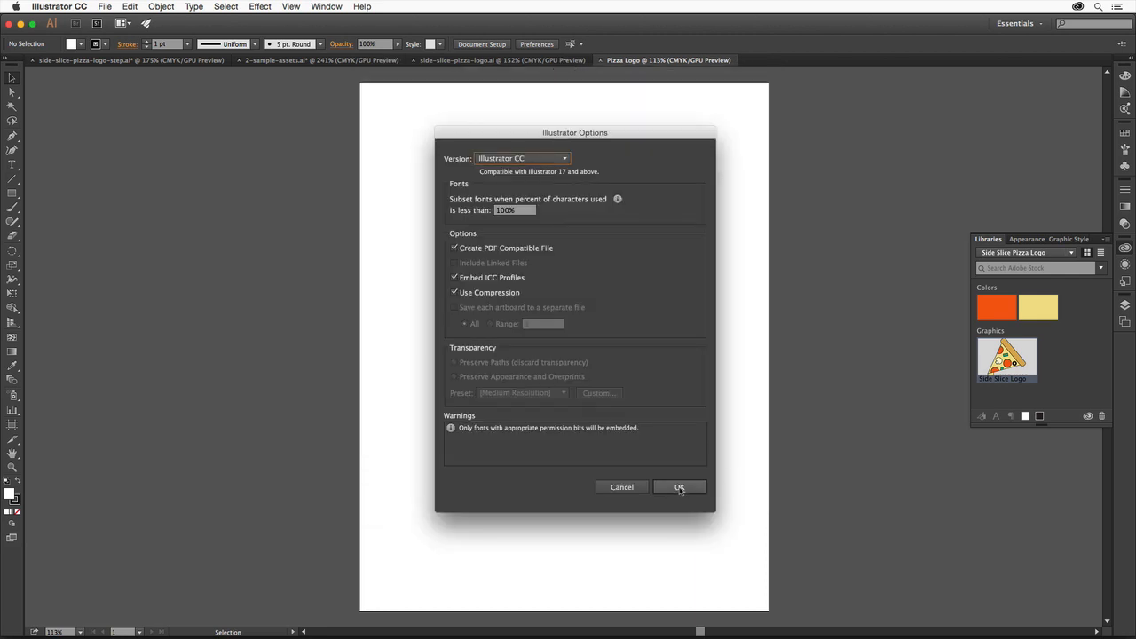
{"action": "left_click", "coordinate": [678, 487]}
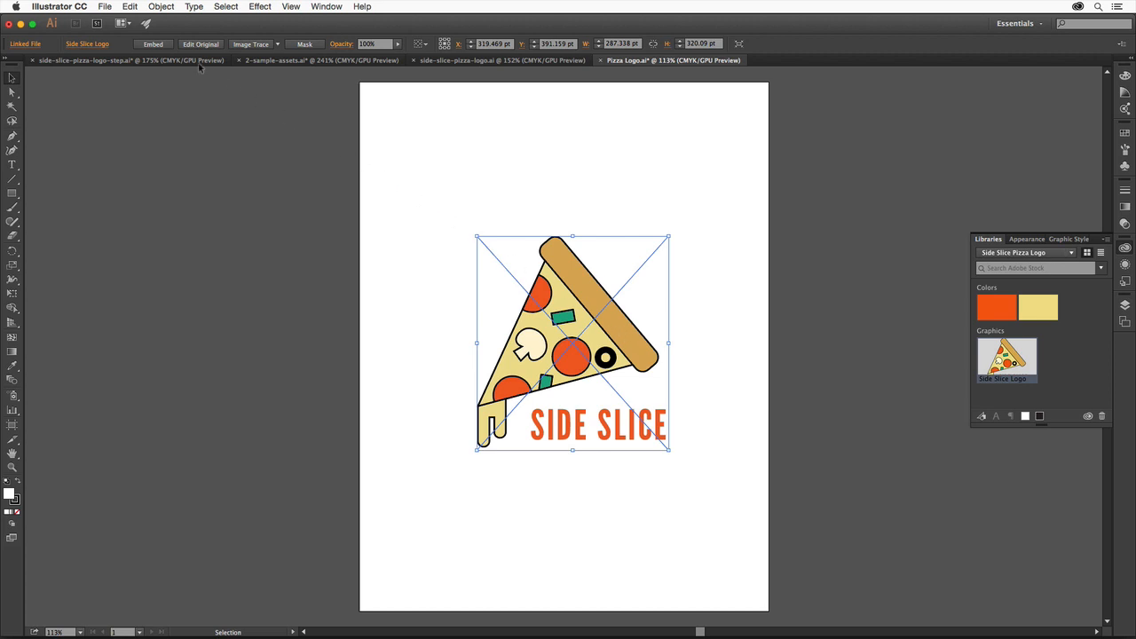
Save a copy as Pizza Logo.pdf in Adobe PDF format with the Illustrator Default preset
{"action": "left_click", "coordinate": [105, 6]}
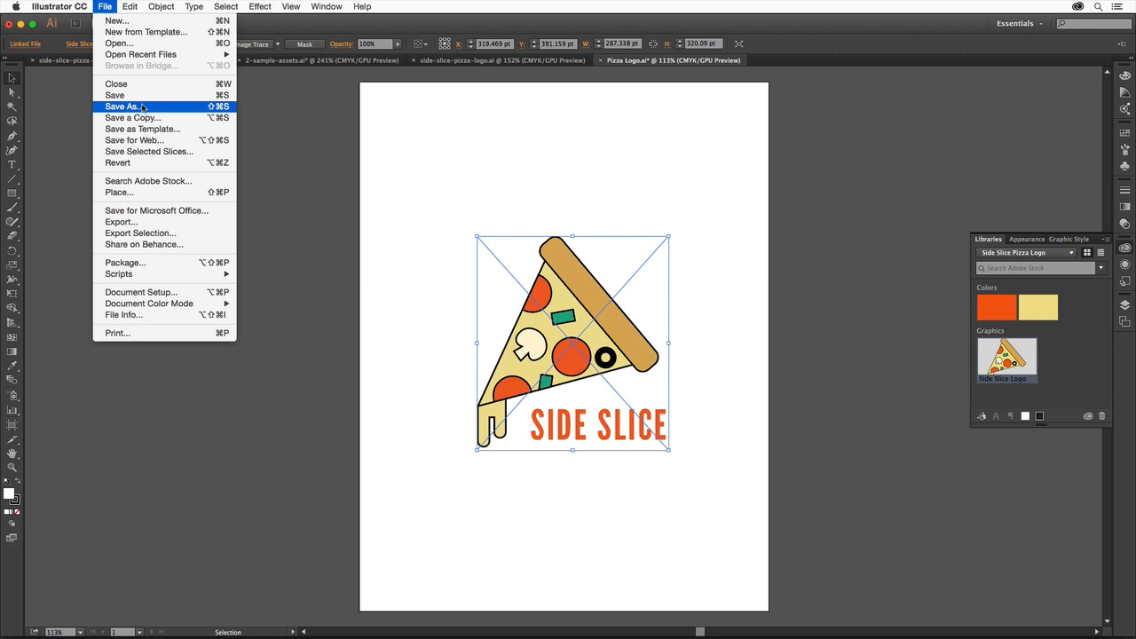
{"action": "left_click", "coordinate": [123, 107]}
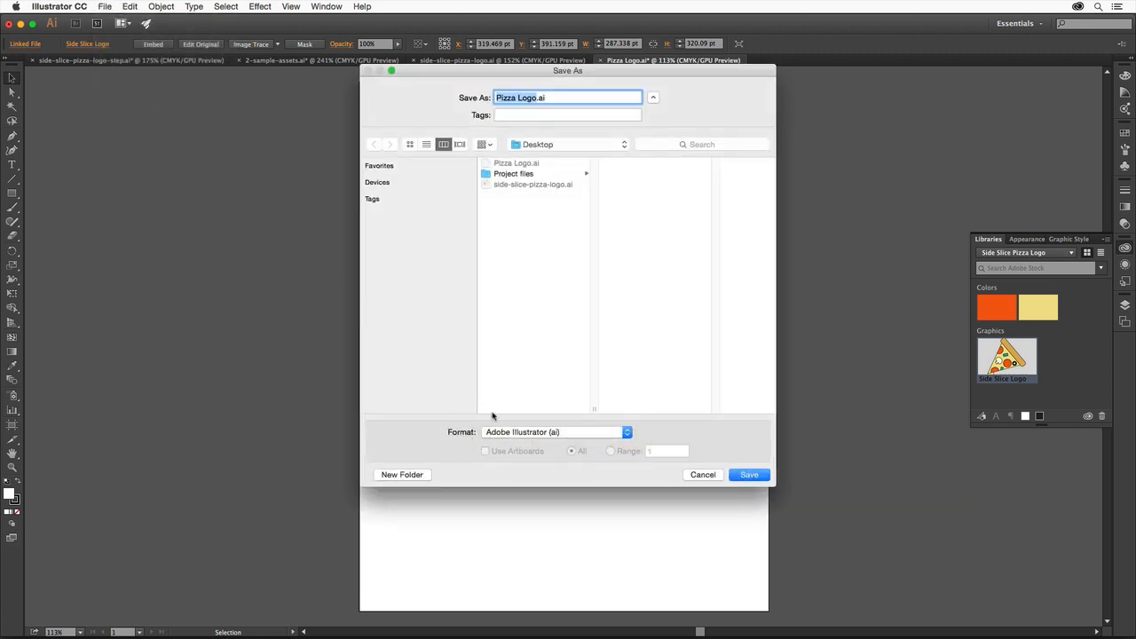
{"action": "left_click", "coordinate": [554, 431]}
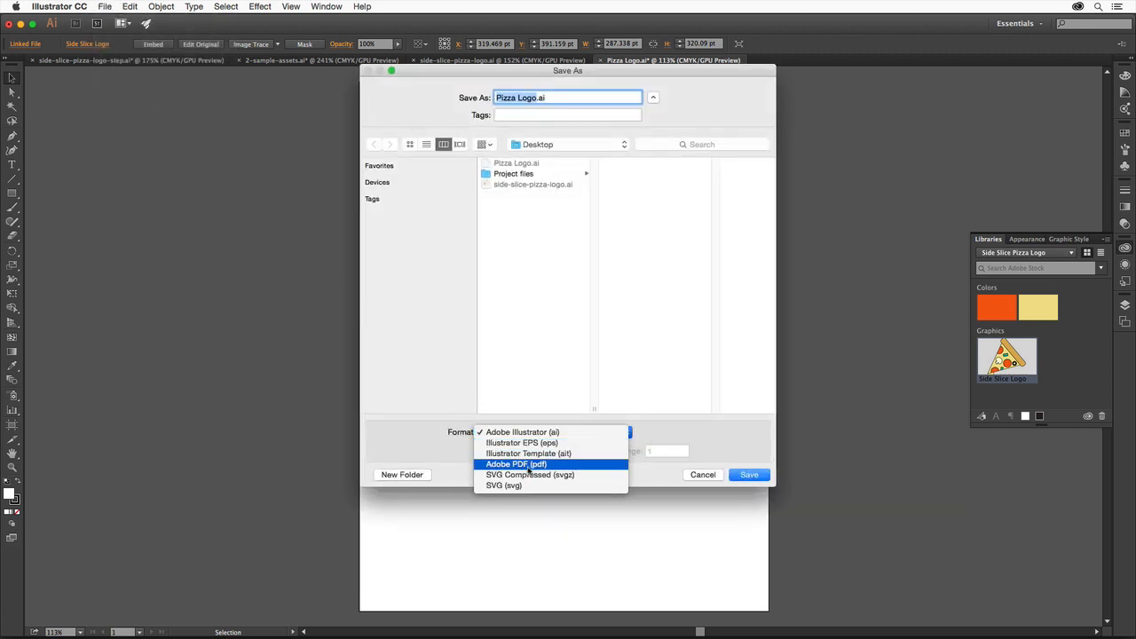
{"action": "left_click", "coordinate": [516, 463]}
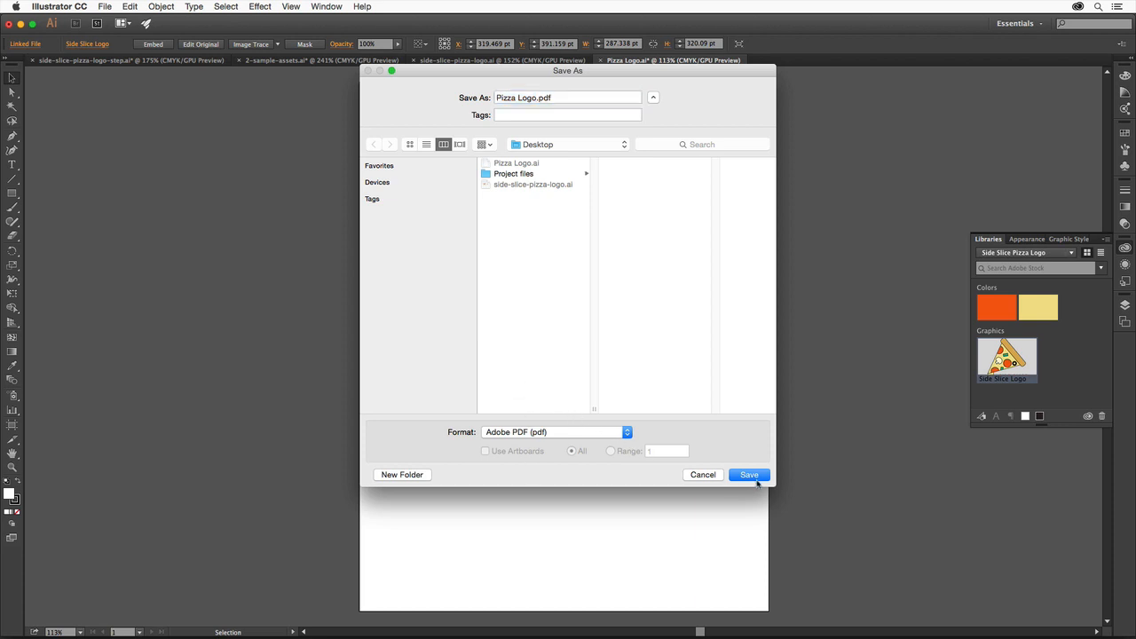
{"action": "left_click", "coordinate": [748, 474]}
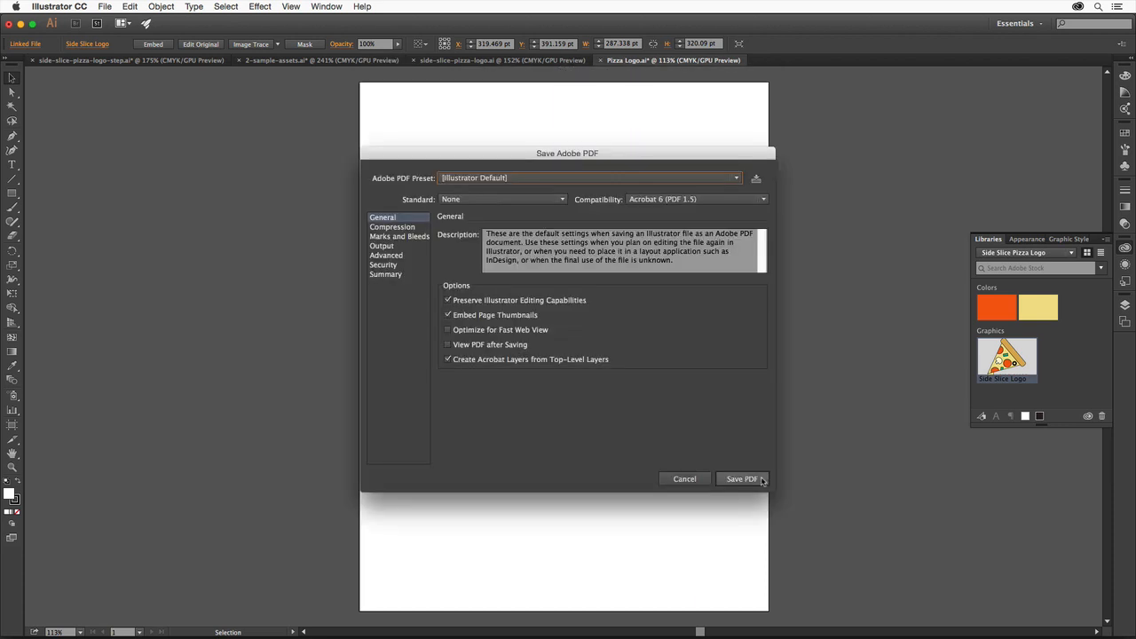
{"action": "mouse_move", "coordinate": [748, 445]}
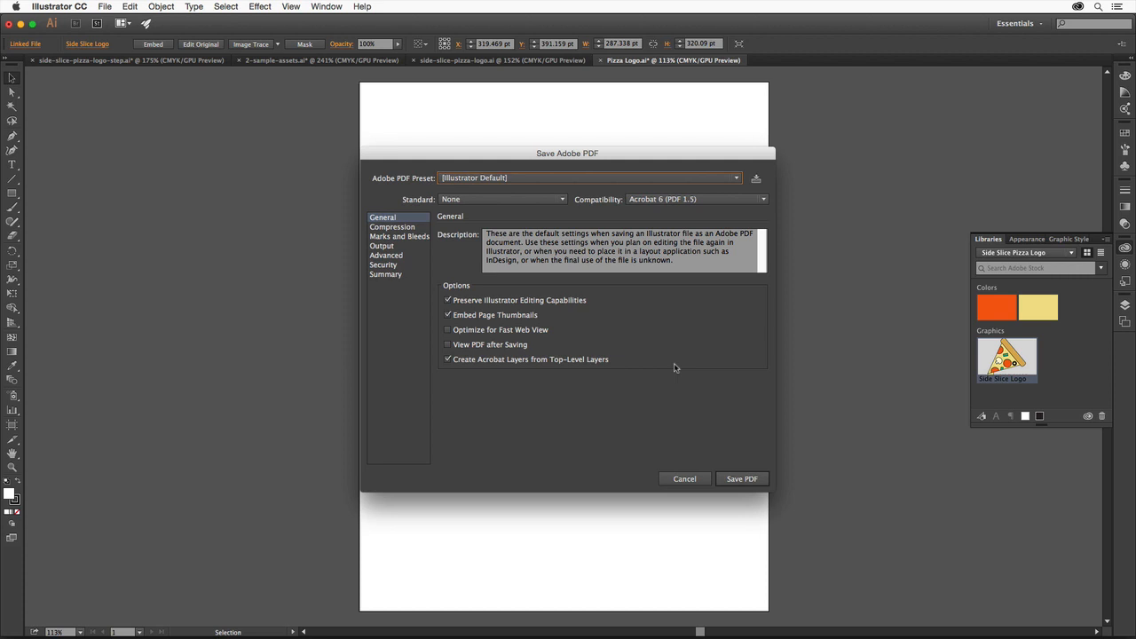
{"action": "left_click", "coordinate": [742, 478]}
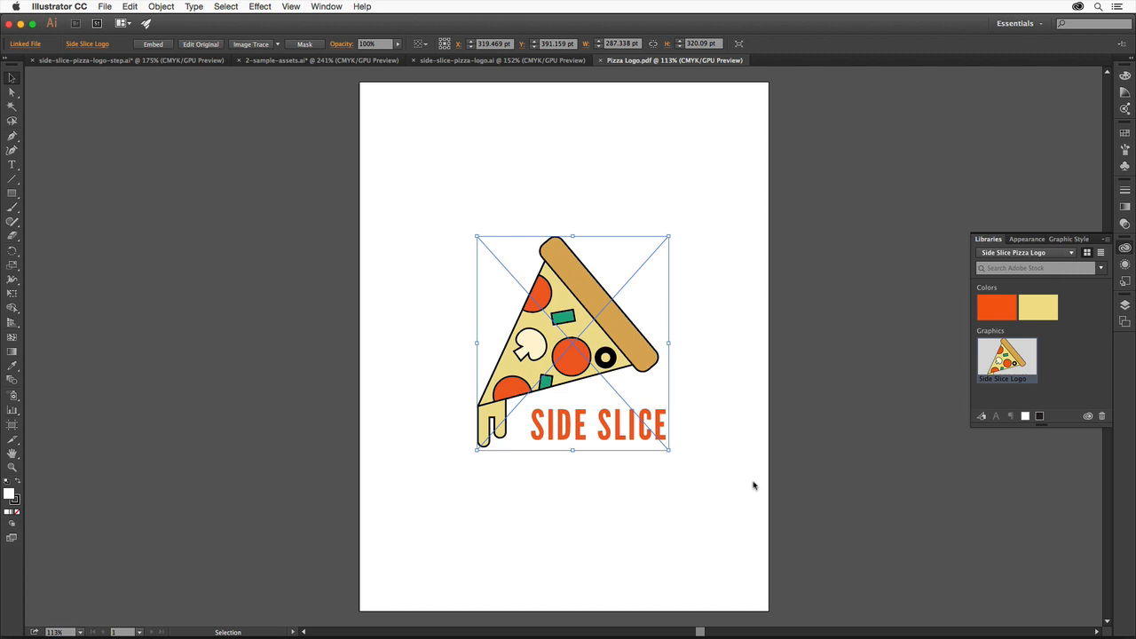
{"action": "mouse_move", "coordinate": [704, 389]}
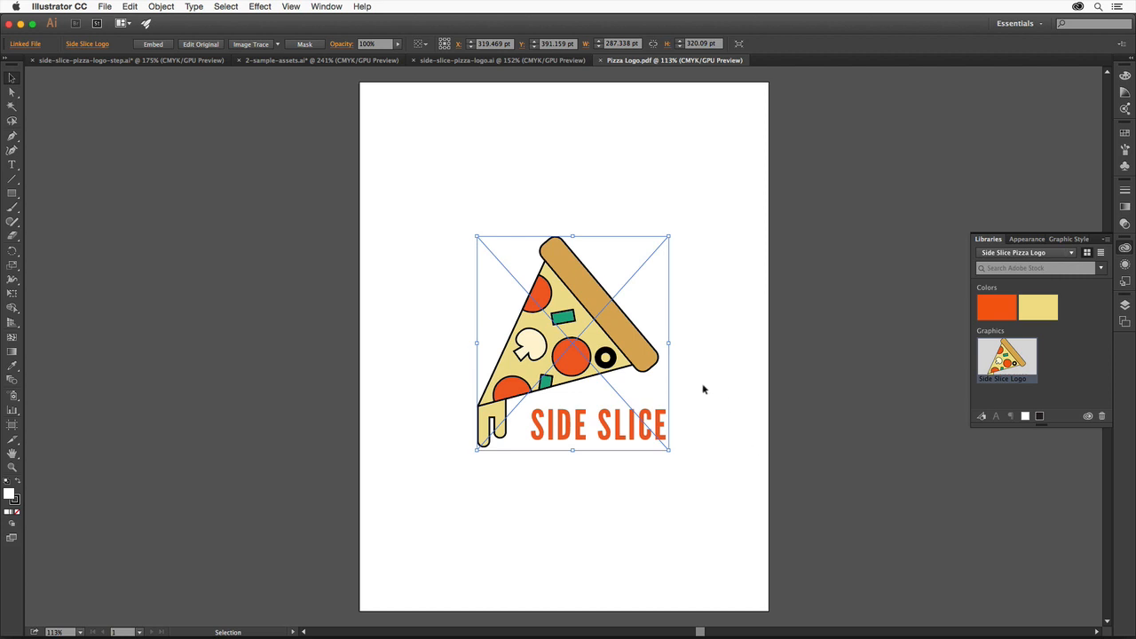
{"action": "mouse_move", "coordinate": [706, 389]}
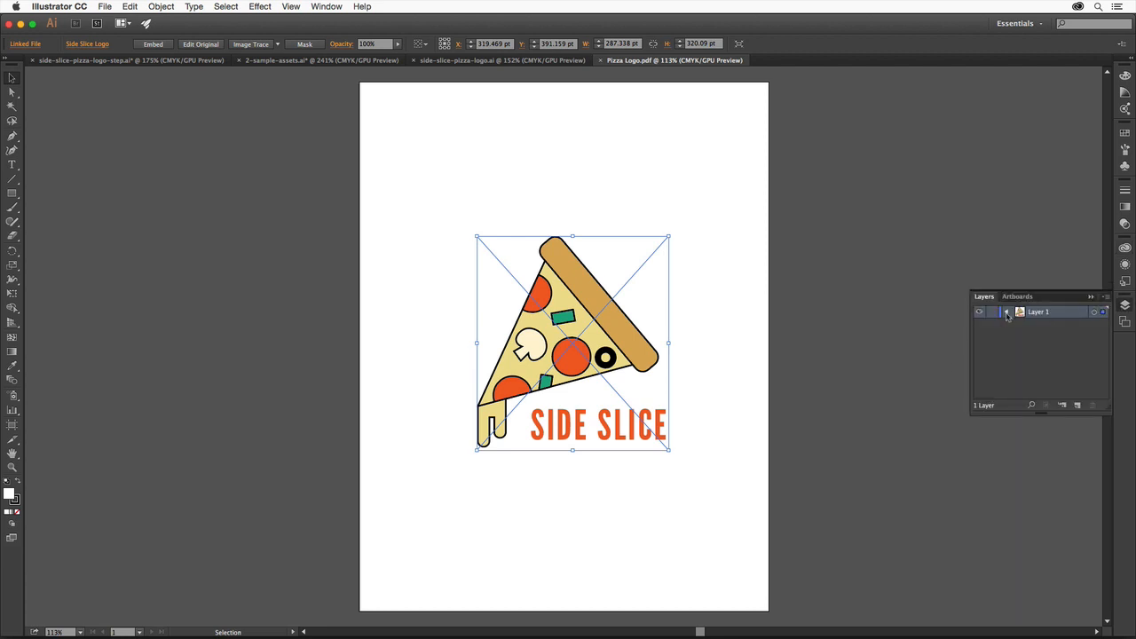
{"action": "left_click", "coordinate": [1007, 311]}
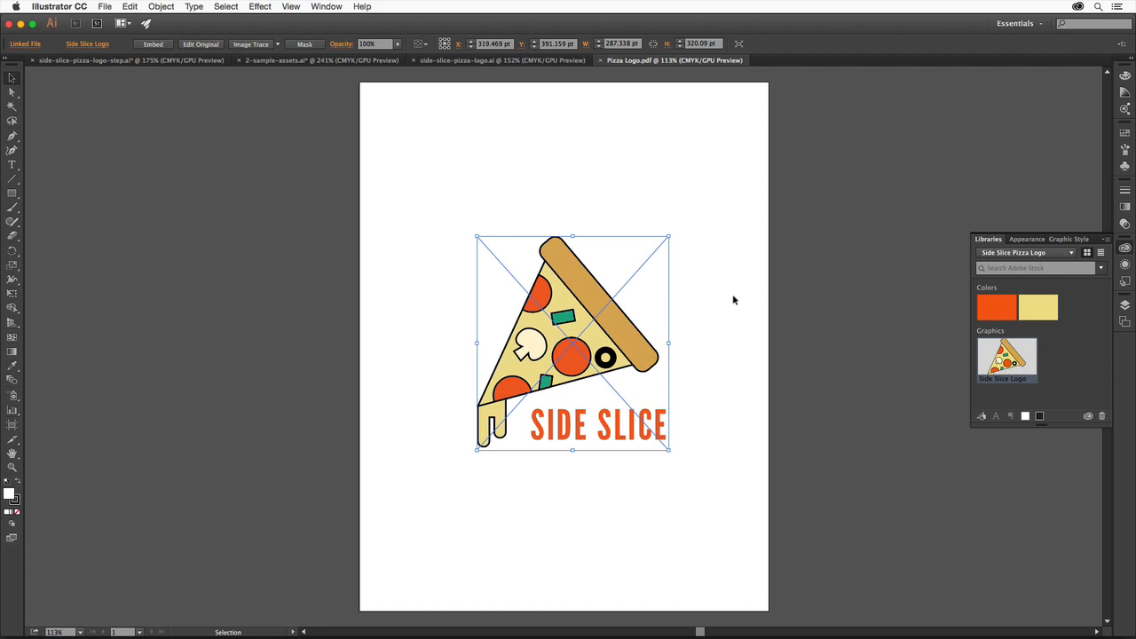
{"action": "mouse_move", "coordinate": [446, 151]}
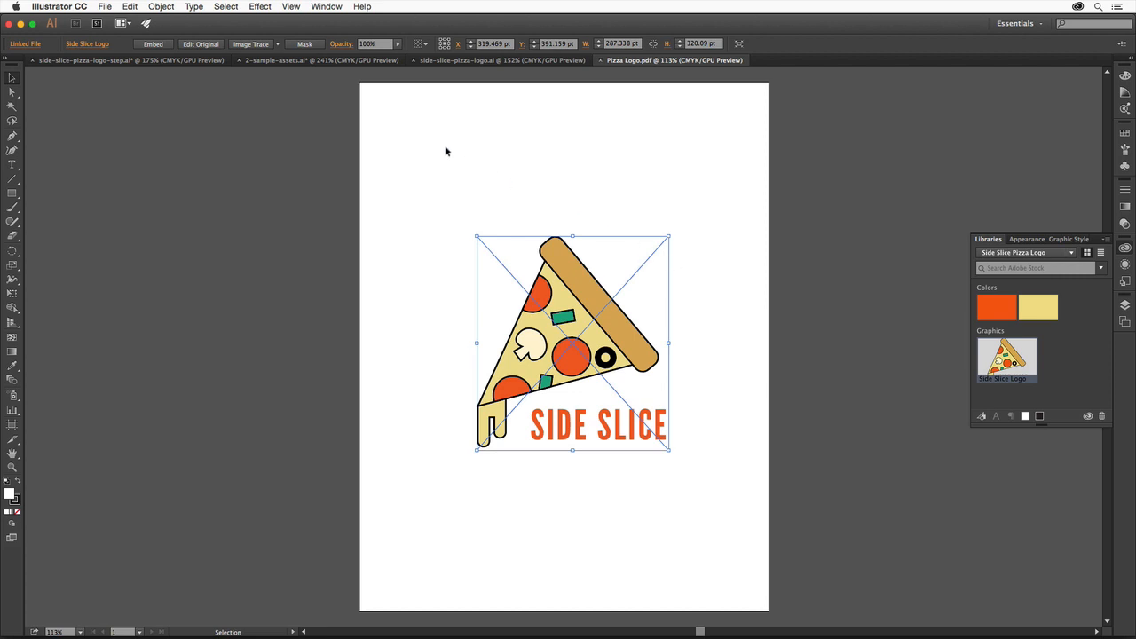
Save for Web in 2-Up view as a transparent 289×321 px PNG-24
{"action": "left_click", "coordinate": [105, 6]}
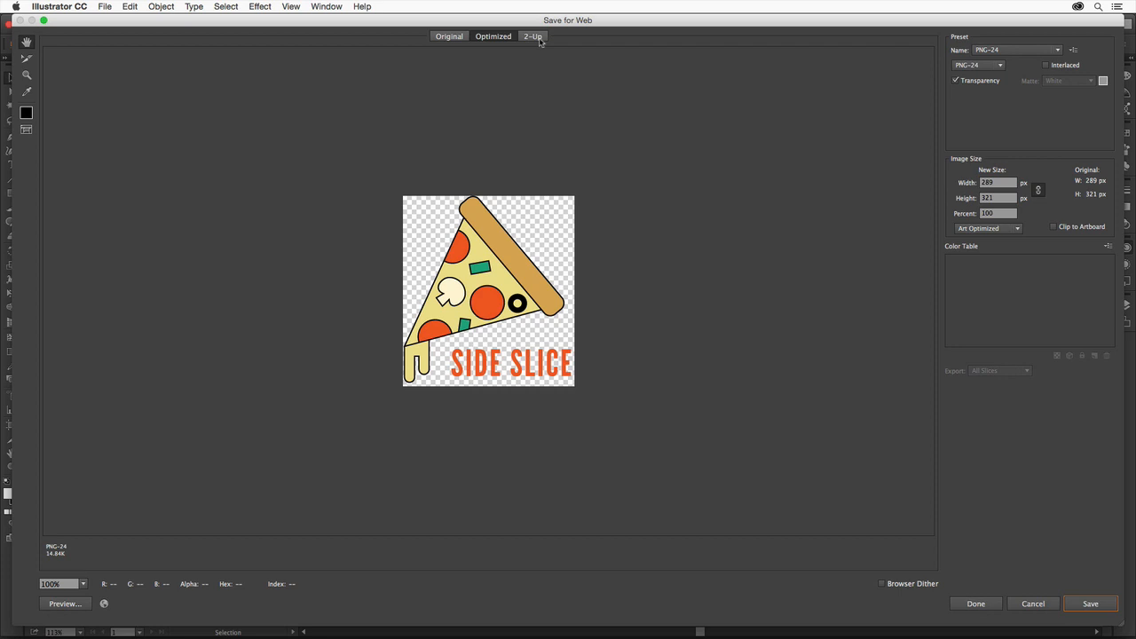
{"action": "left_click", "coordinate": [533, 36]}
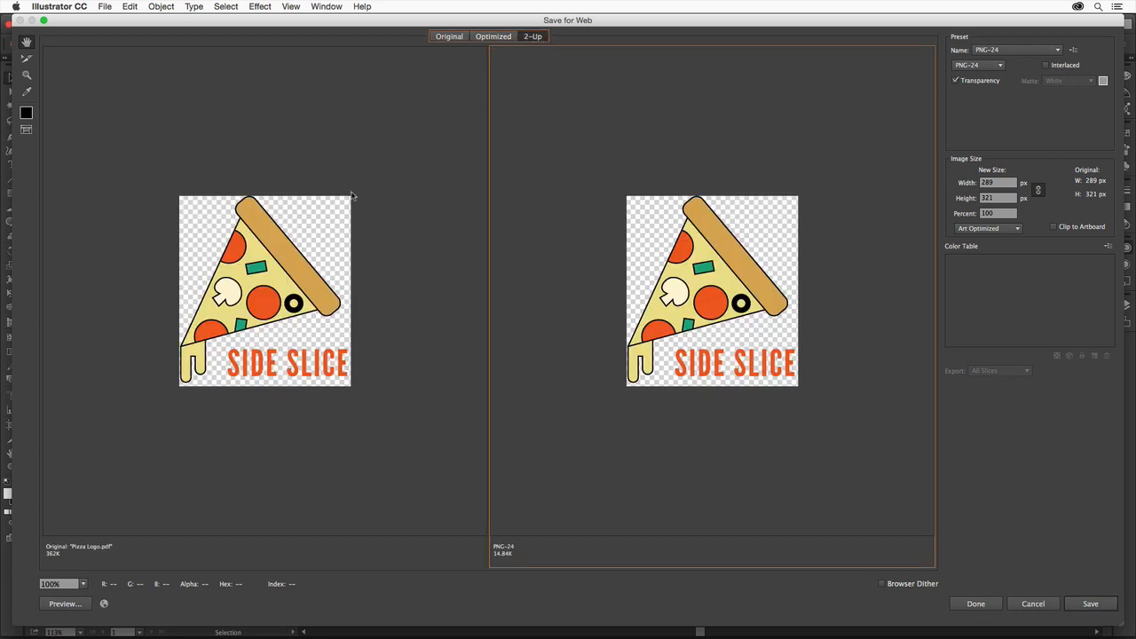
{"action": "mouse_move", "coordinate": [753, 264]}
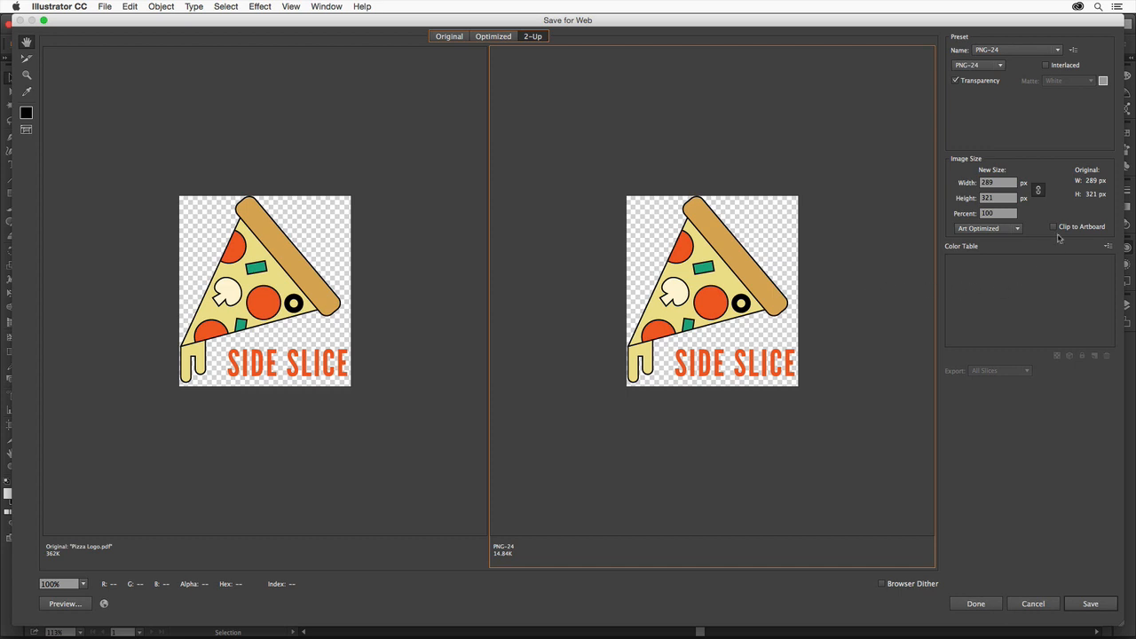
{"action": "mouse_move", "coordinate": [1055, 235]}
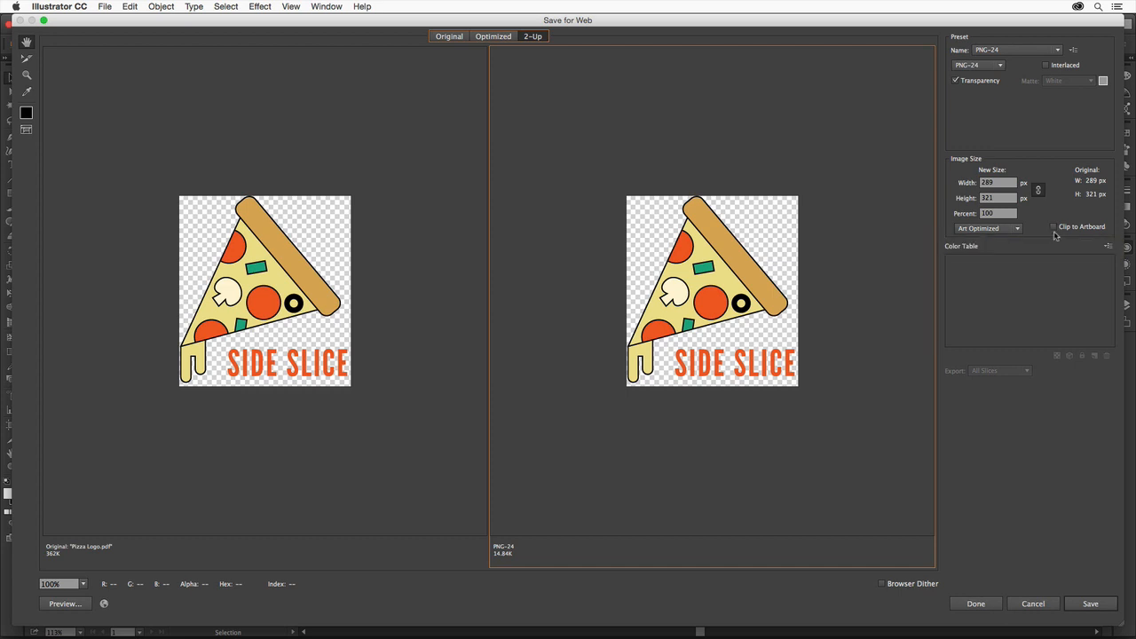
{"action": "mouse_move", "coordinate": [1054, 237]}
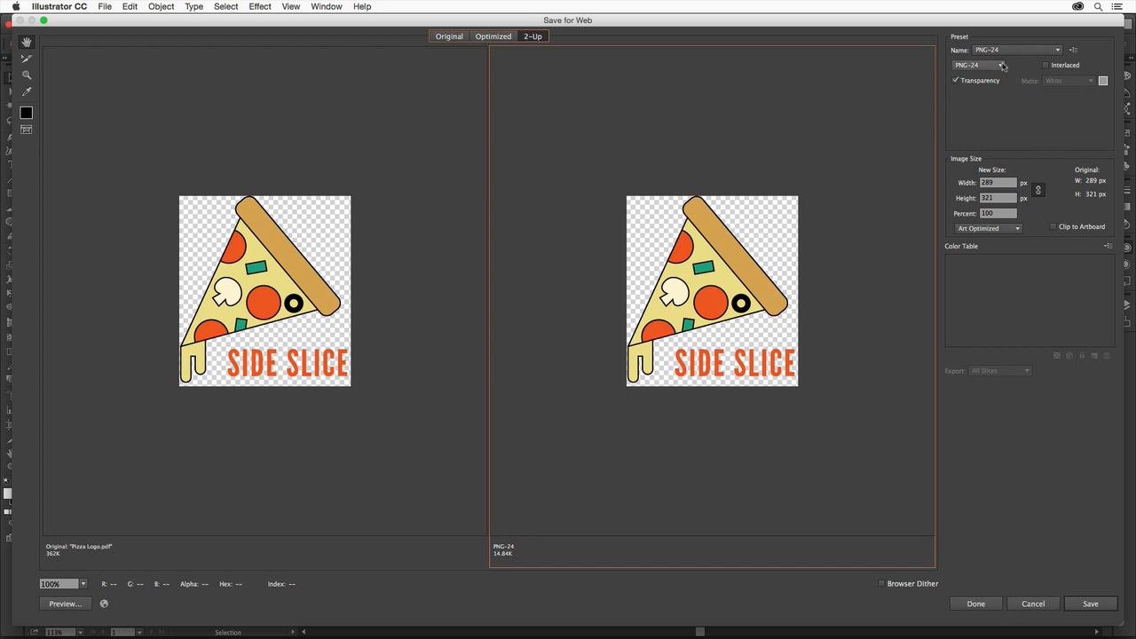
{"action": "left_click", "coordinate": [978, 65]}
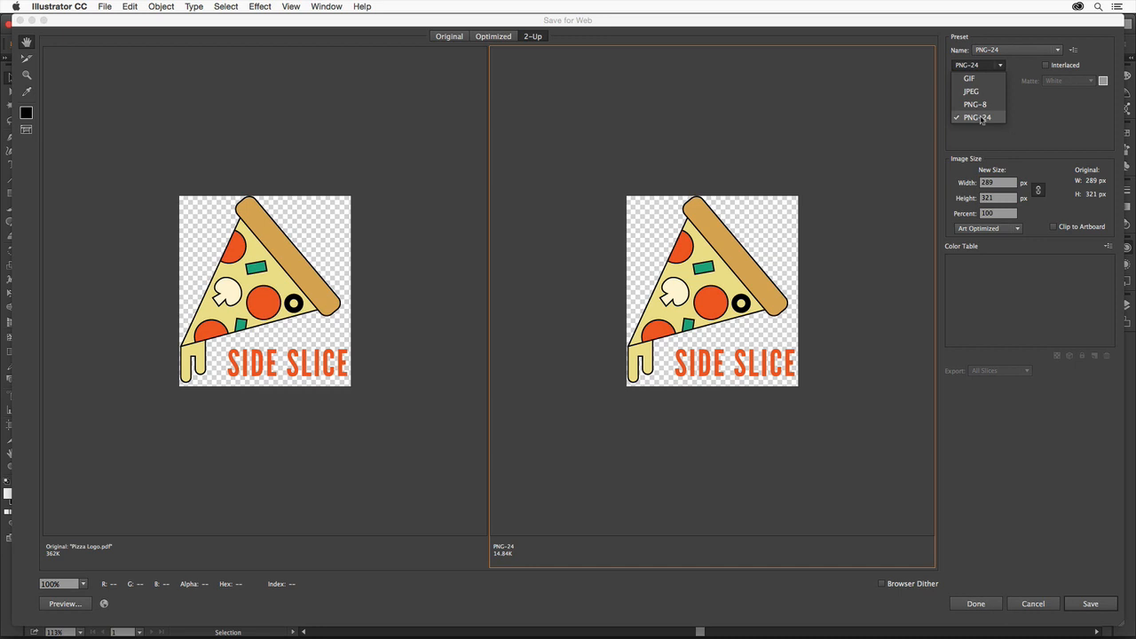
{"action": "left_click", "coordinate": [977, 117]}
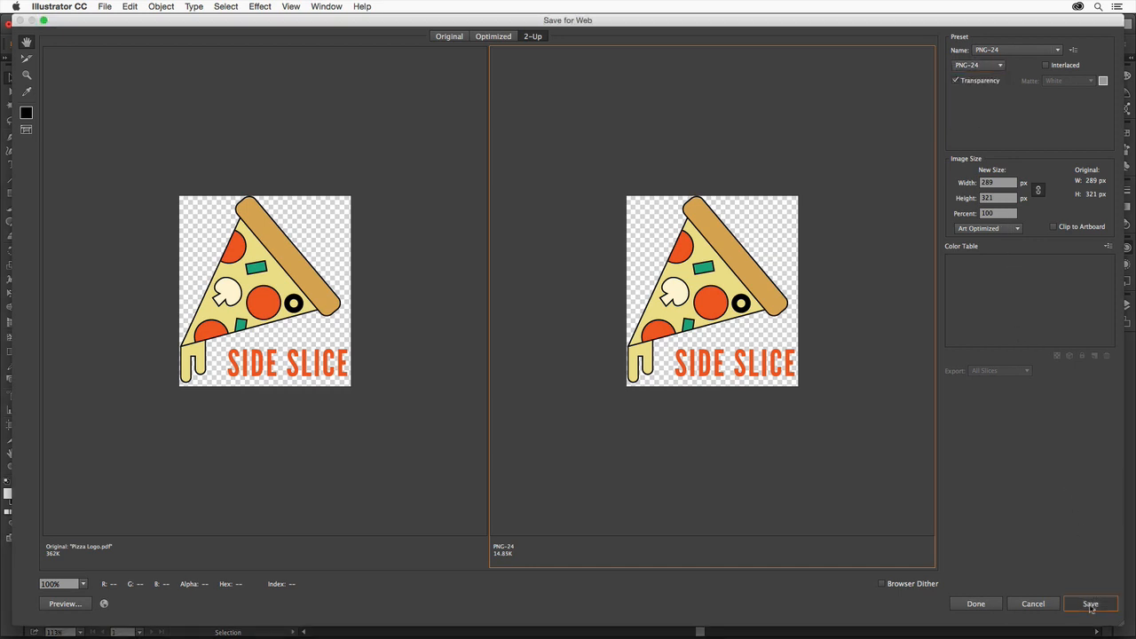
{"action": "left_click", "coordinate": [1090, 603]}
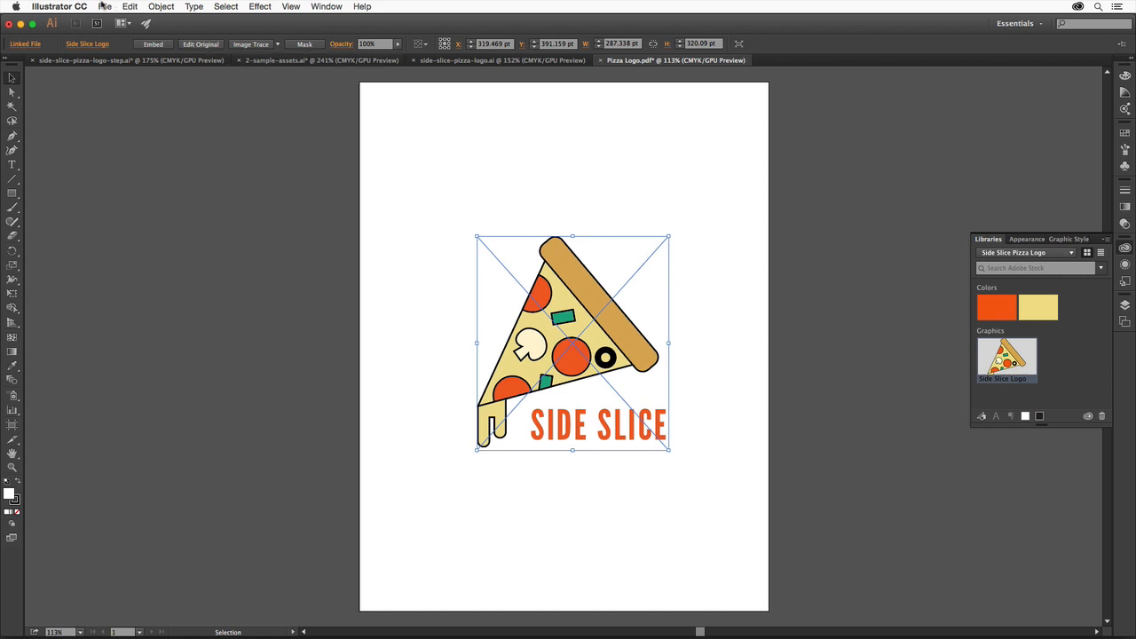
Open 2-sample-assets.ai from the Project files folder
{"action": "left_click", "coordinate": [105, 6]}
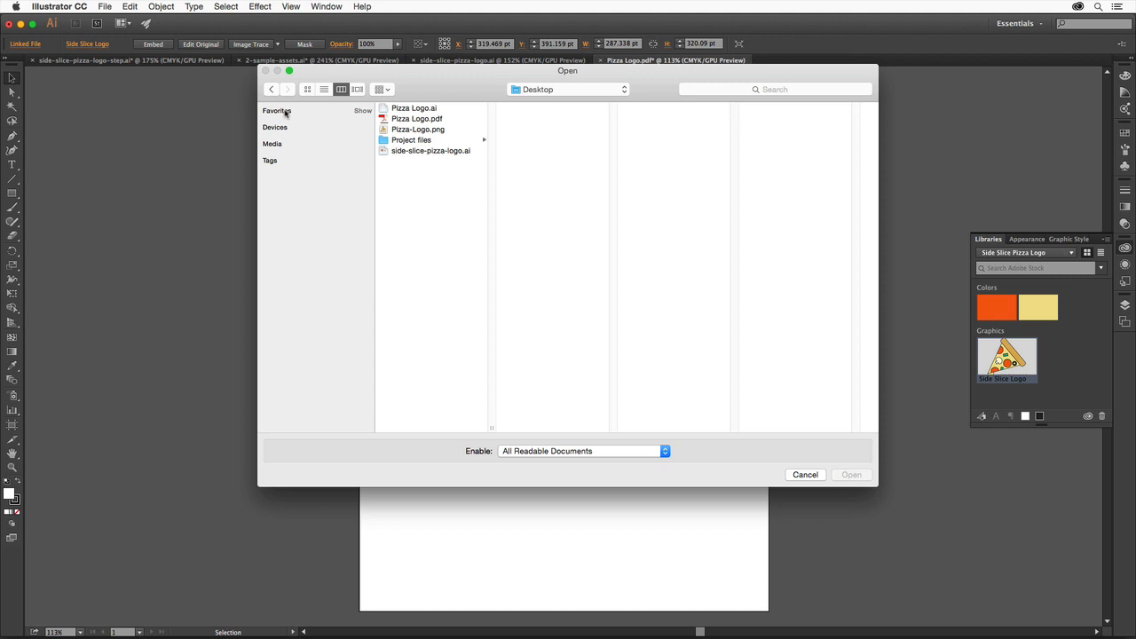
{"action": "left_click", "coordinate": [411, 140]}
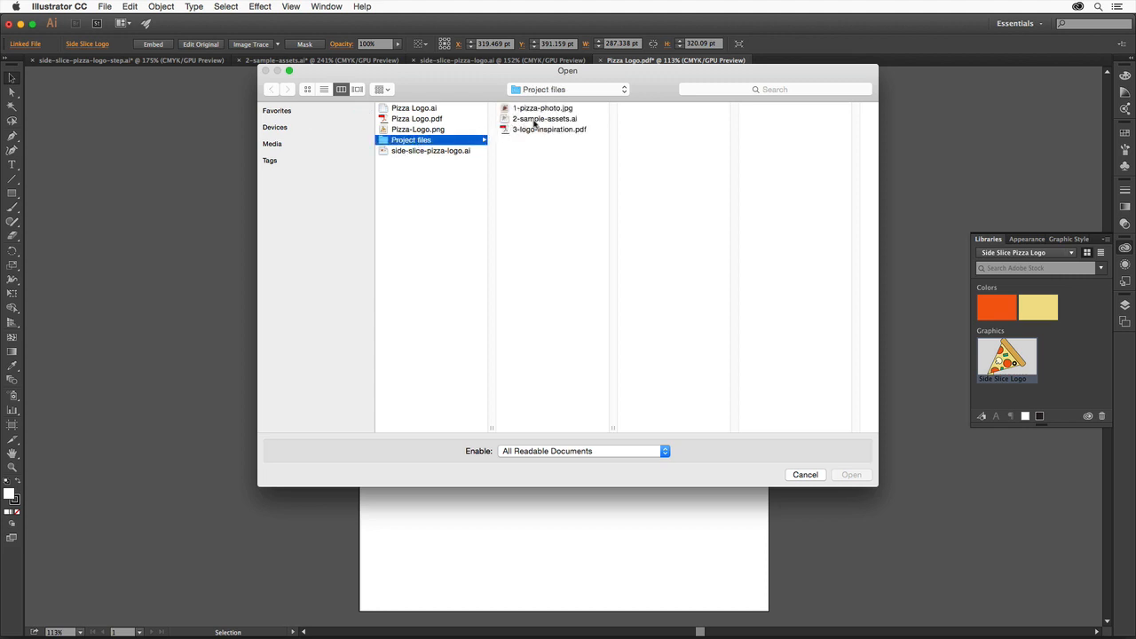
{"action": "left_click", "coordinate": [544, 118]}
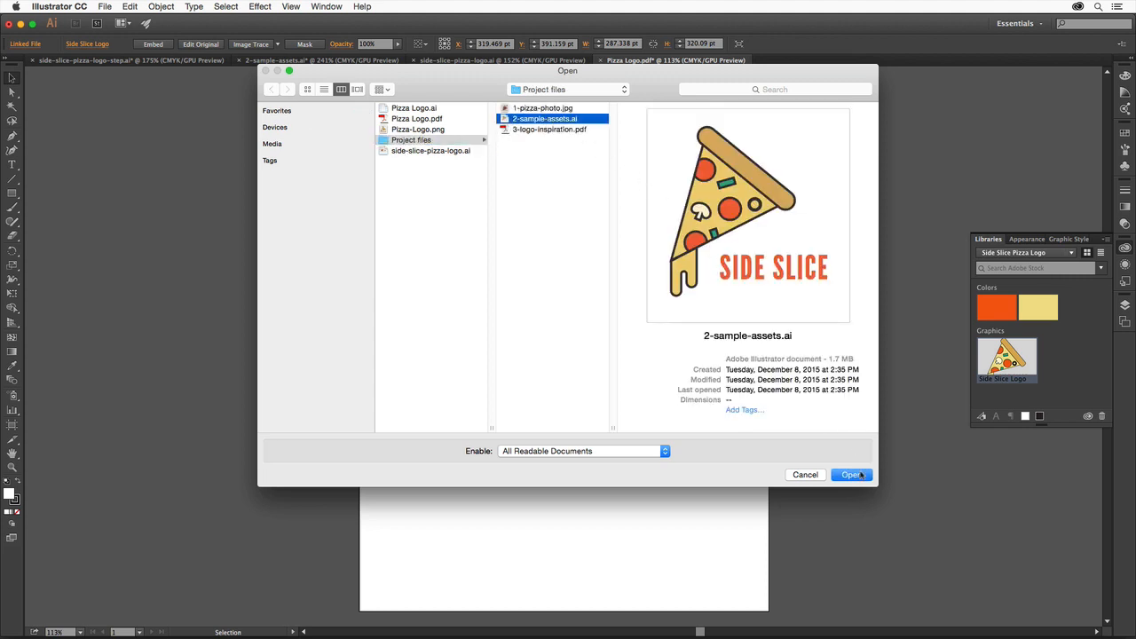
{"action": "left_click", "coordinate": [850, 474]}
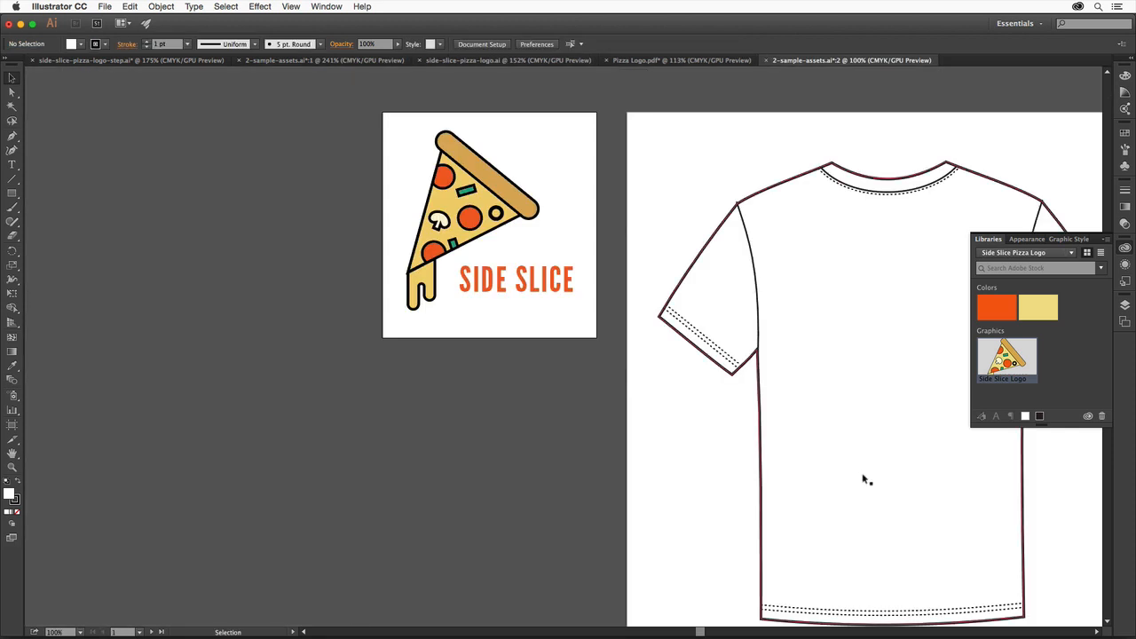
Drop the Side Slice Logo onto the T-shirt and business card, then deselect
{"action": "left_click", "coordinate": [291, 7]}
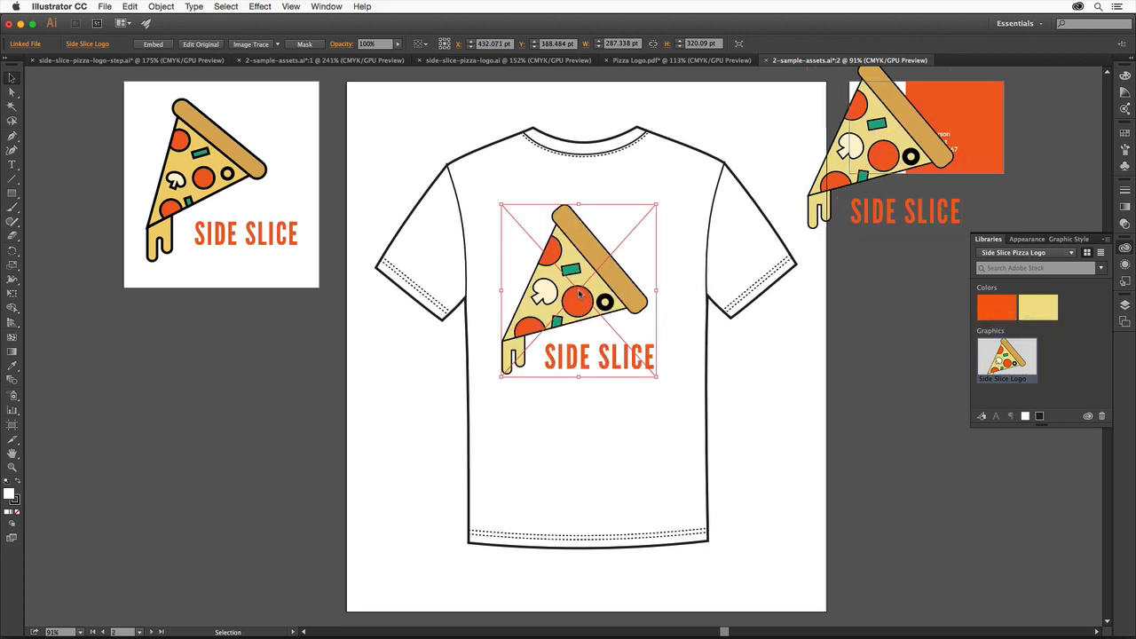
{"action": "mouse_move", "coordinate": [695, 229]}
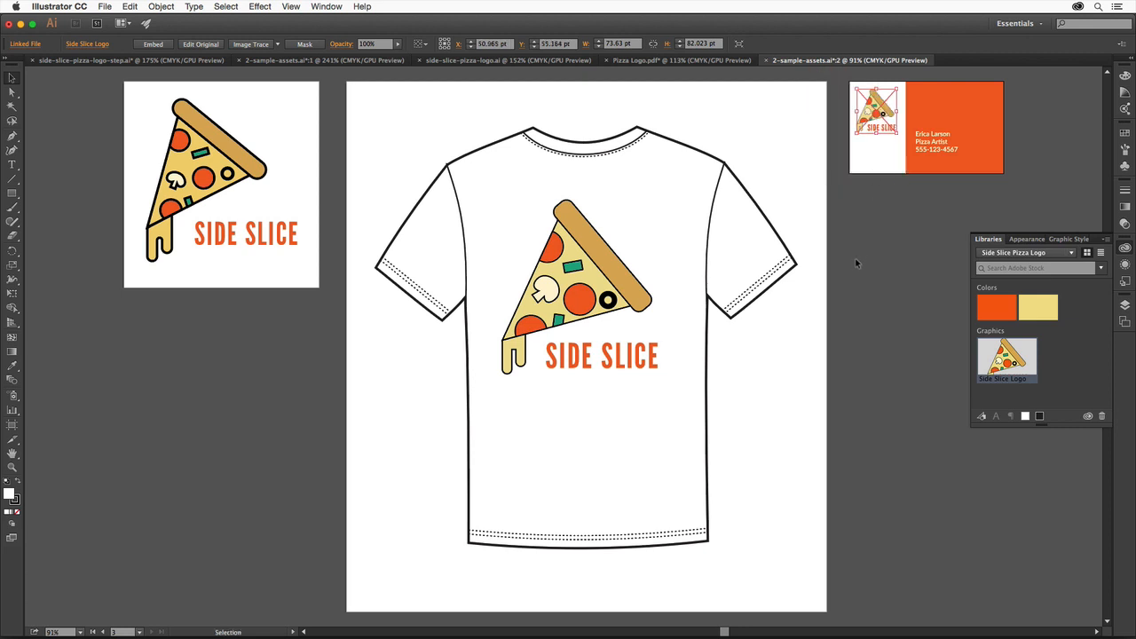
{"action": "left_click", "coordinate": [856, 262]}
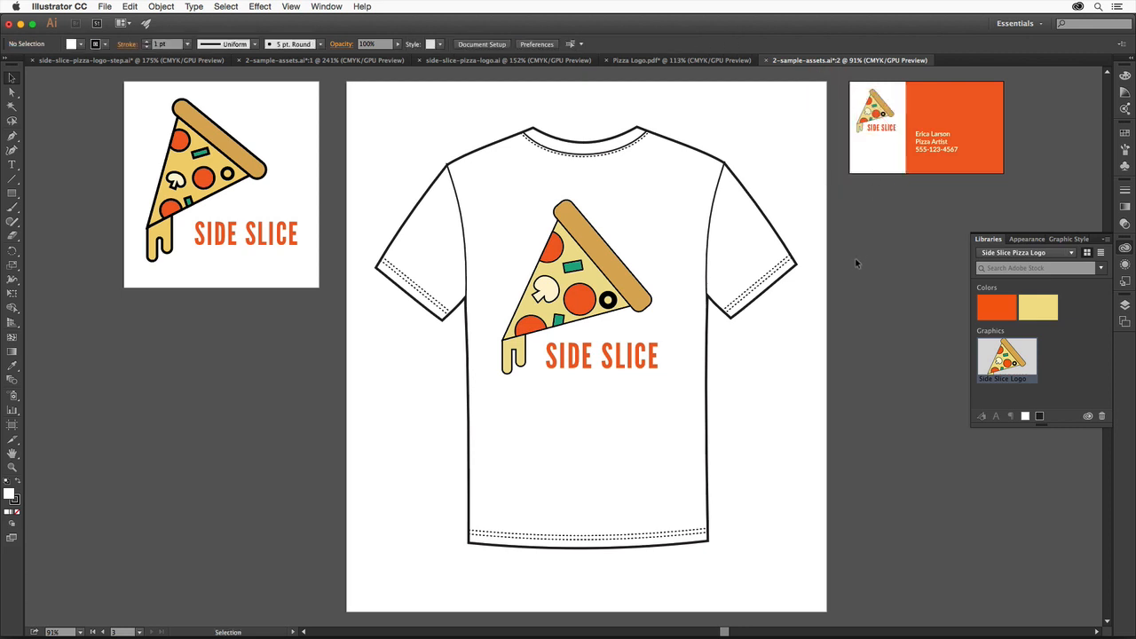